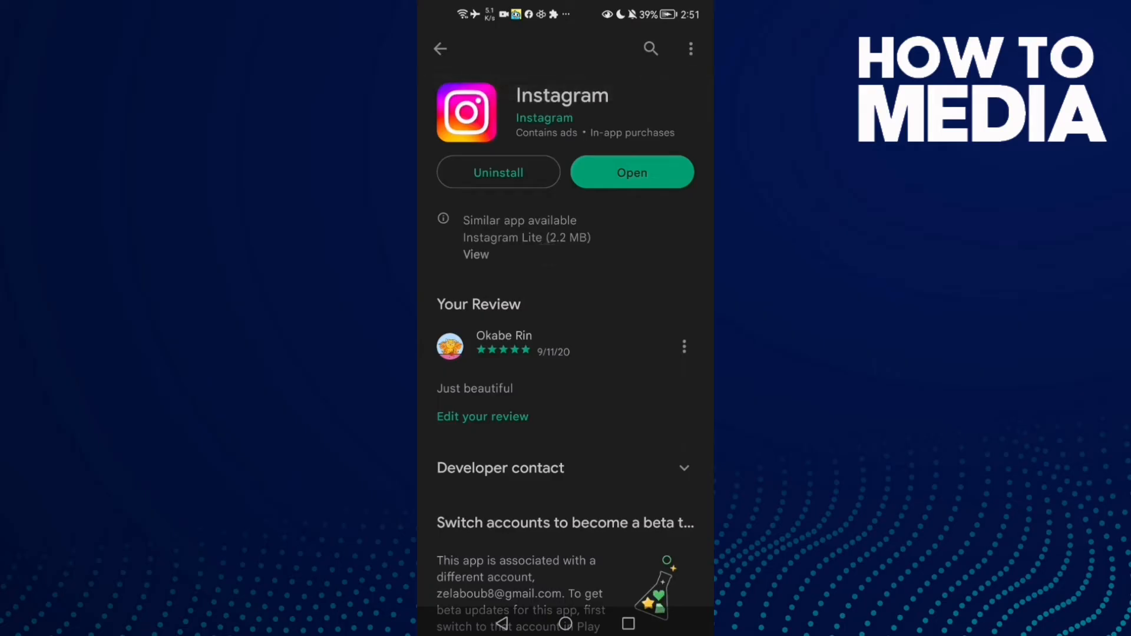
Step: Launch Instagram from its Play Store listing, then return to the home screen
{"action": "left_click", "coordinate": [631, 173]}
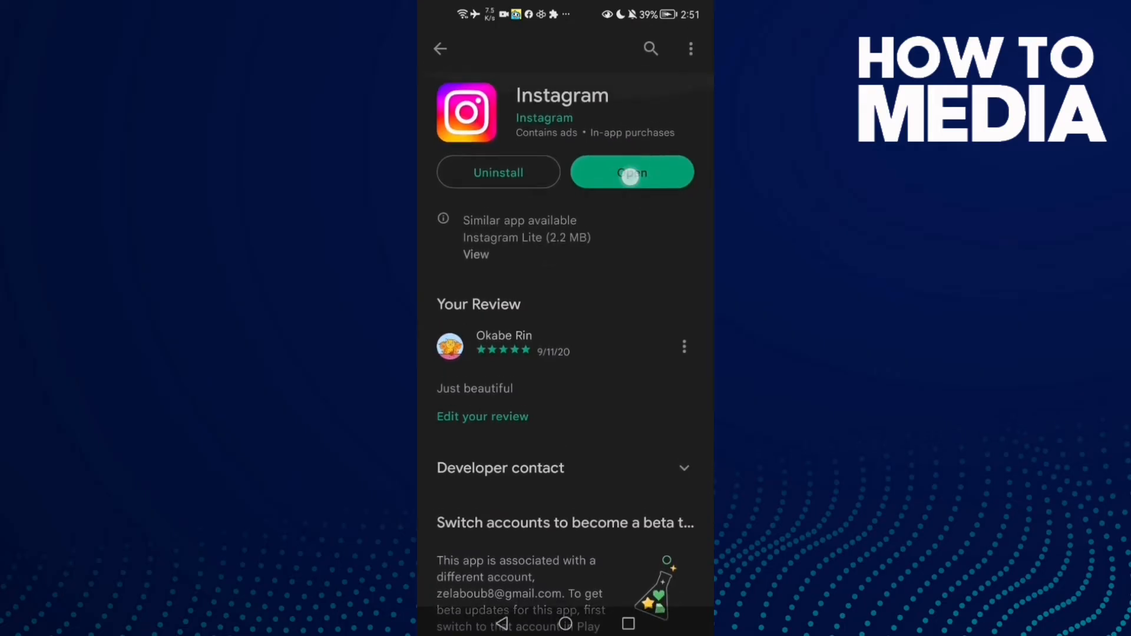
{"action": "left_click", "coordinate": [632, 173]}
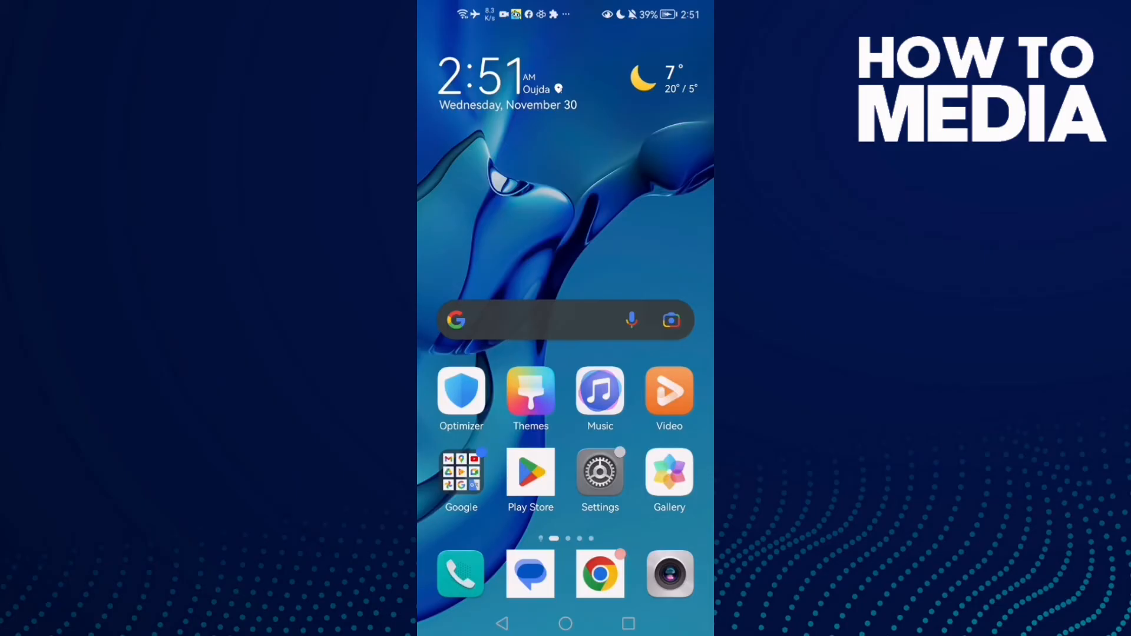
Step: Go from Settings through Apps to Instagram's App info page showing 280 MB used
{"action": "left_click", "coordinate": [600, 472]}
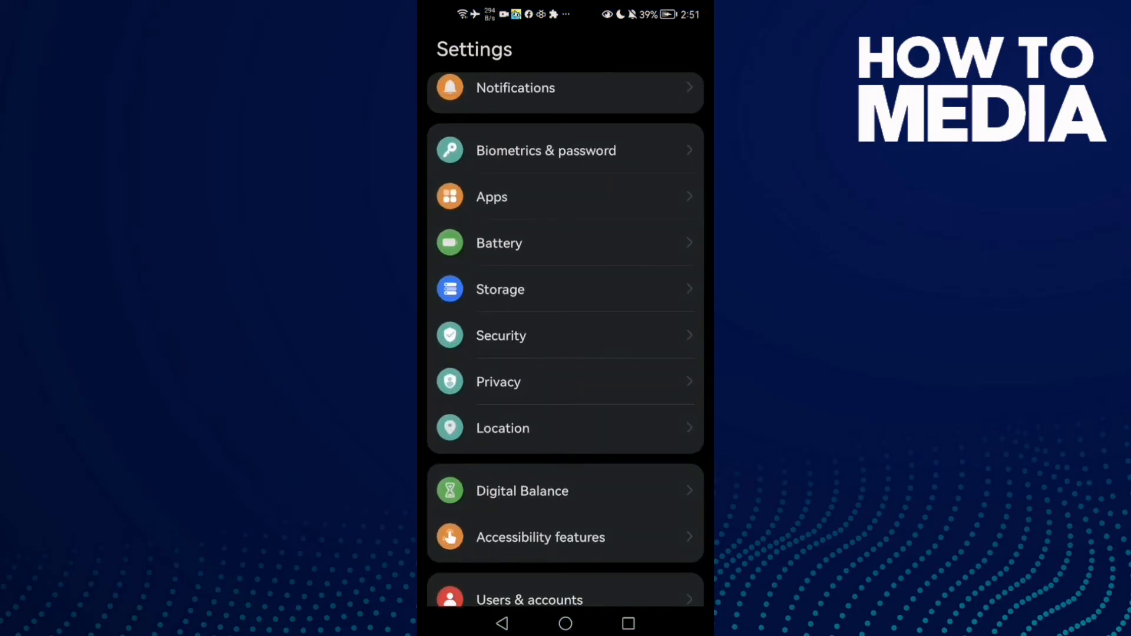
{"action": "left_click", "coordinate": [492, 196]}
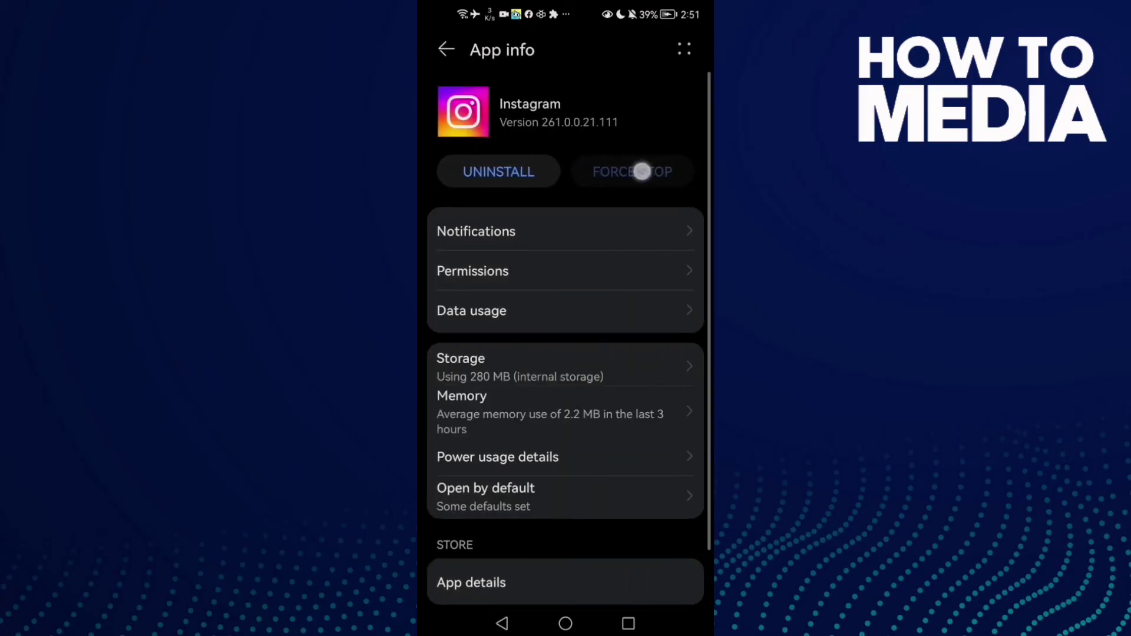
Step: In Instagram's Storage, clear the cache to 0 B and bring up the Clear Data confirmation
{"action": "left_click", "coordinate": [461, 358]}
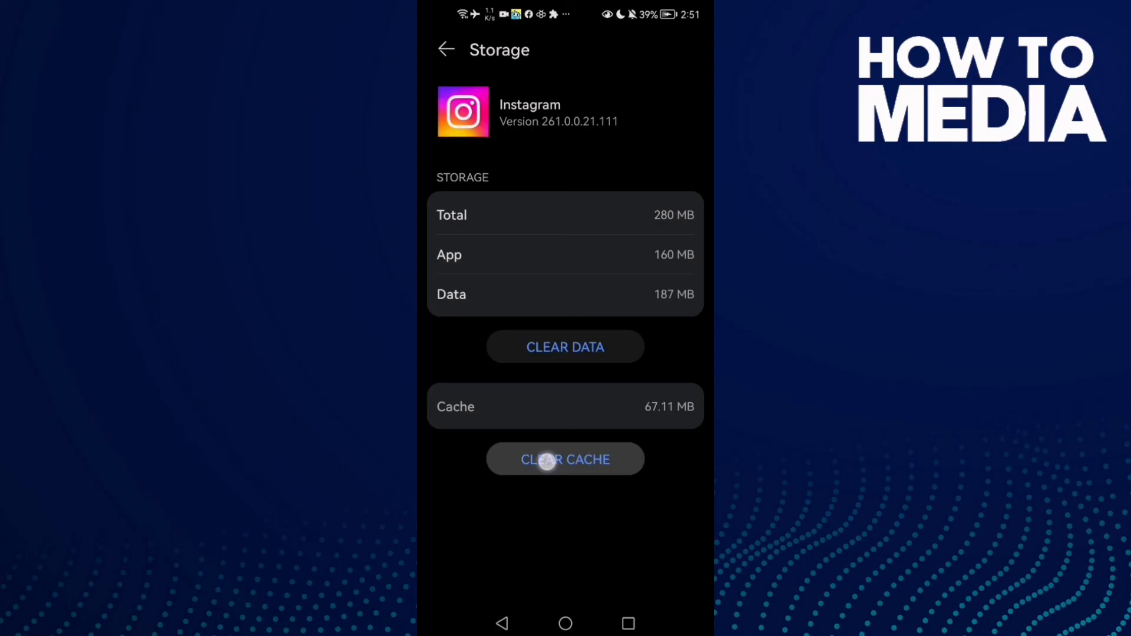
{"action": "left_click", "coordinate": [565, 459]}
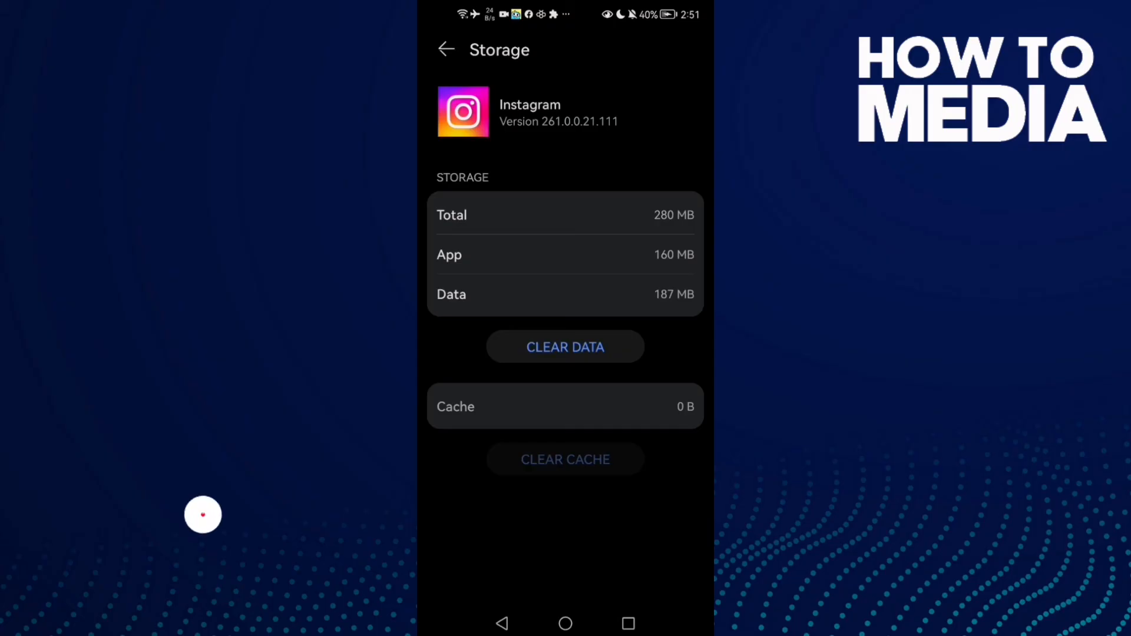
{"action": "left_click", "coordinate": [565, 347]}
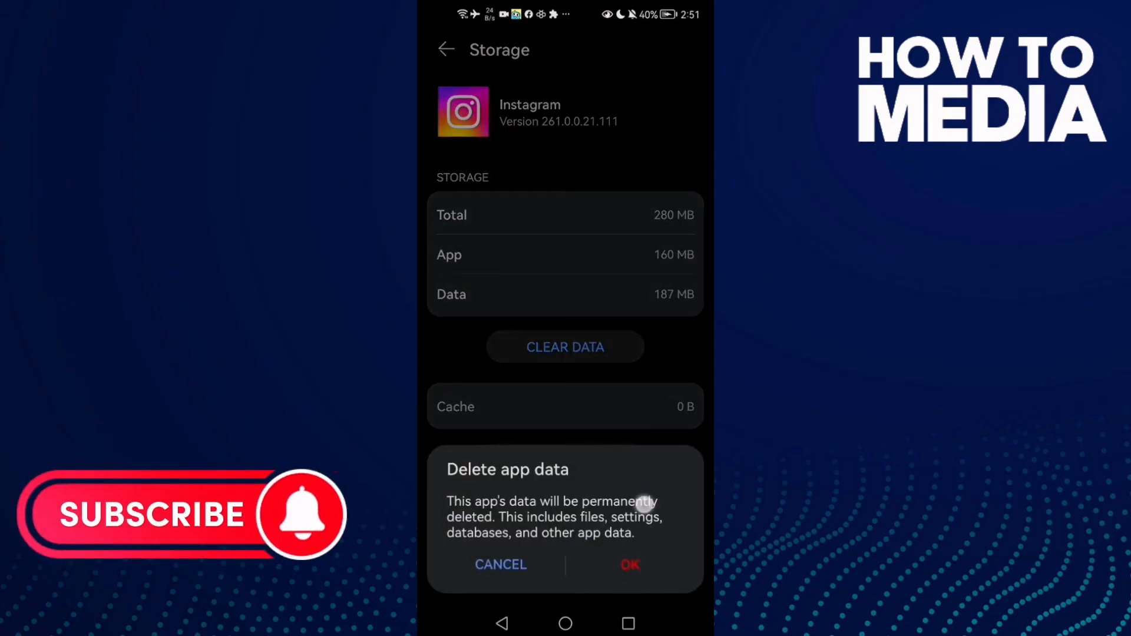